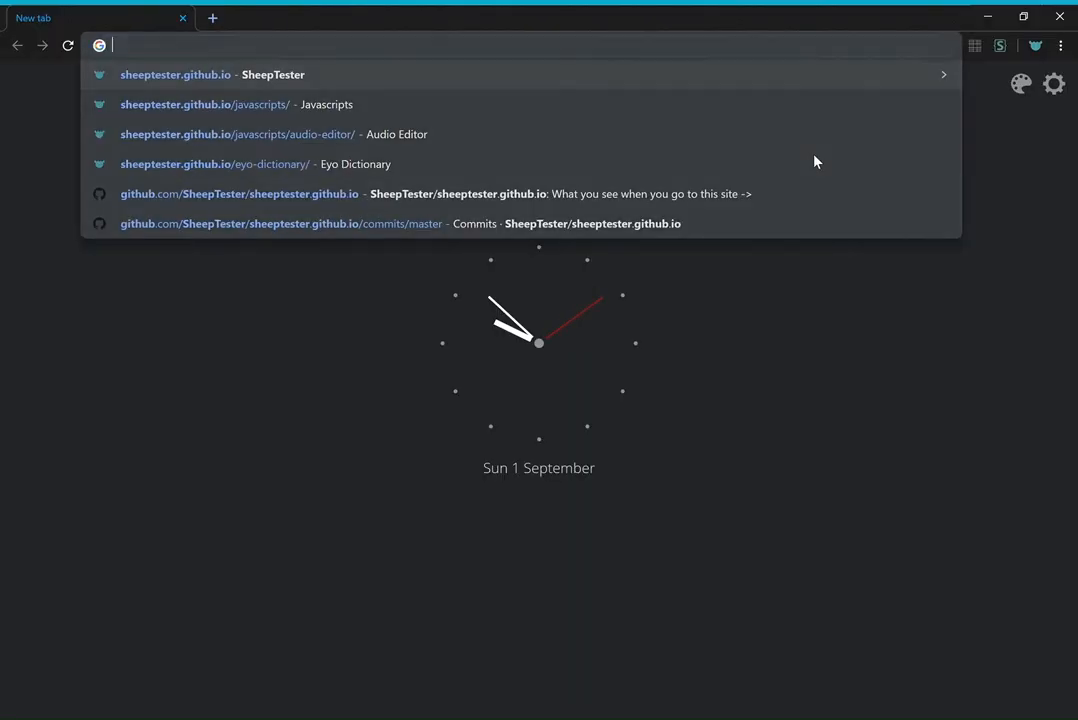
Navigate to sheeptester.github.io/javascripts/video/ to load the Smothered Rock editor.
type("sheeptester.github.io/javascripts/video/")
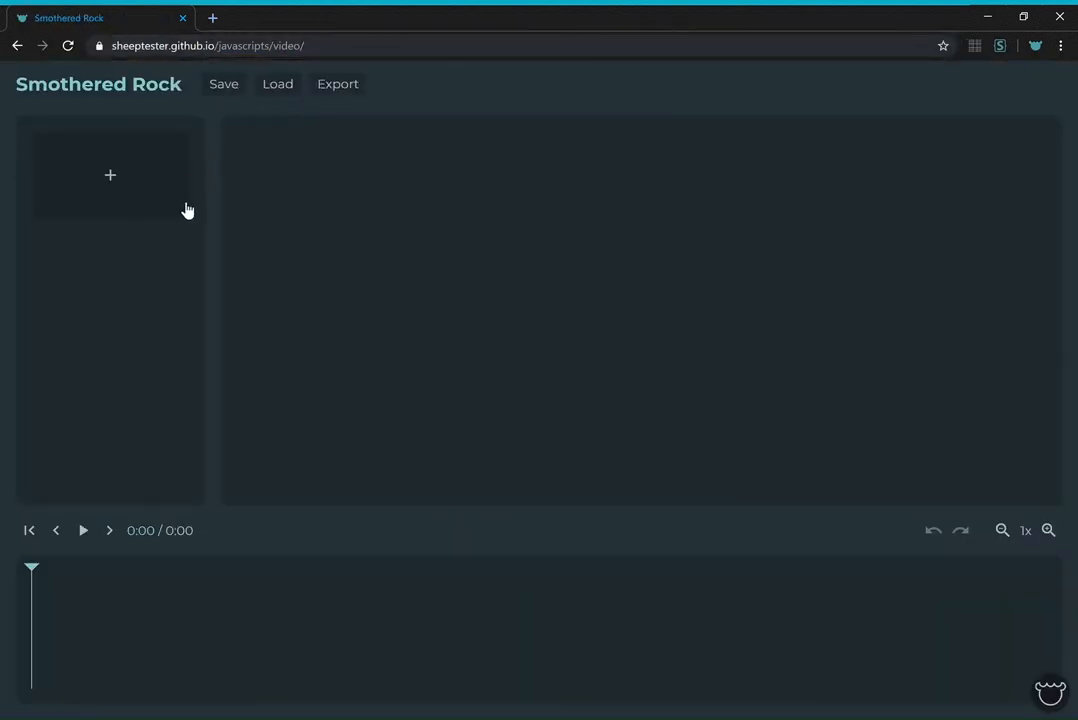
mouse_move(208, 212)
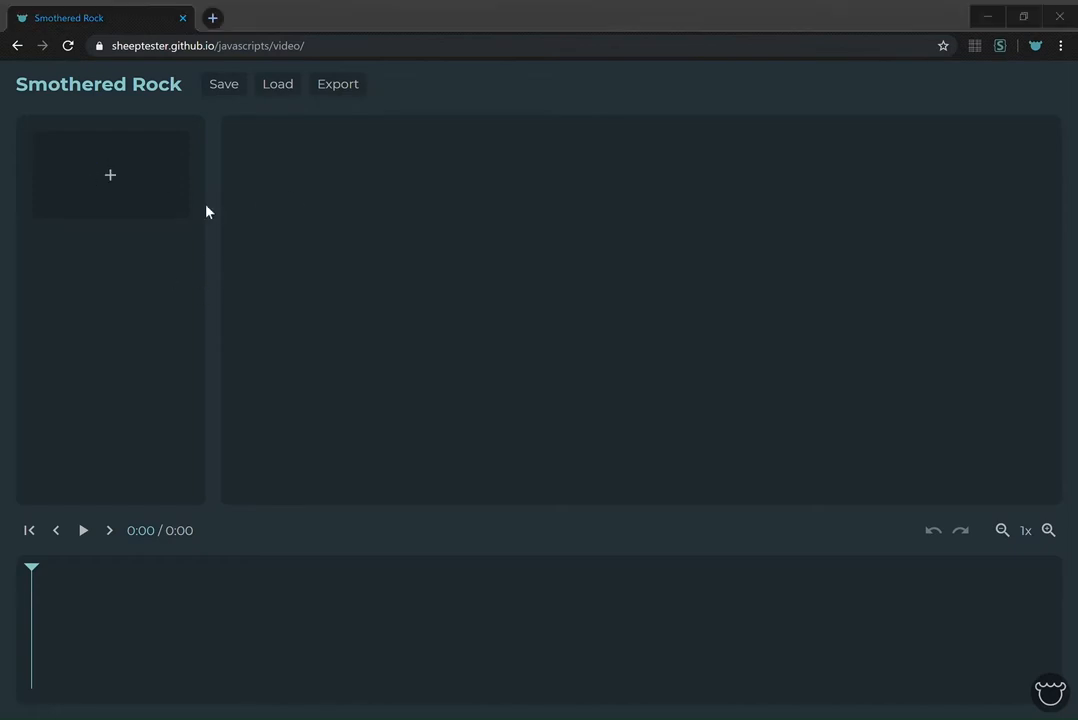
Import the 1:54 Minecraft gameplay clip onto the timeline and play it from a later point.
left_click(110, 176)
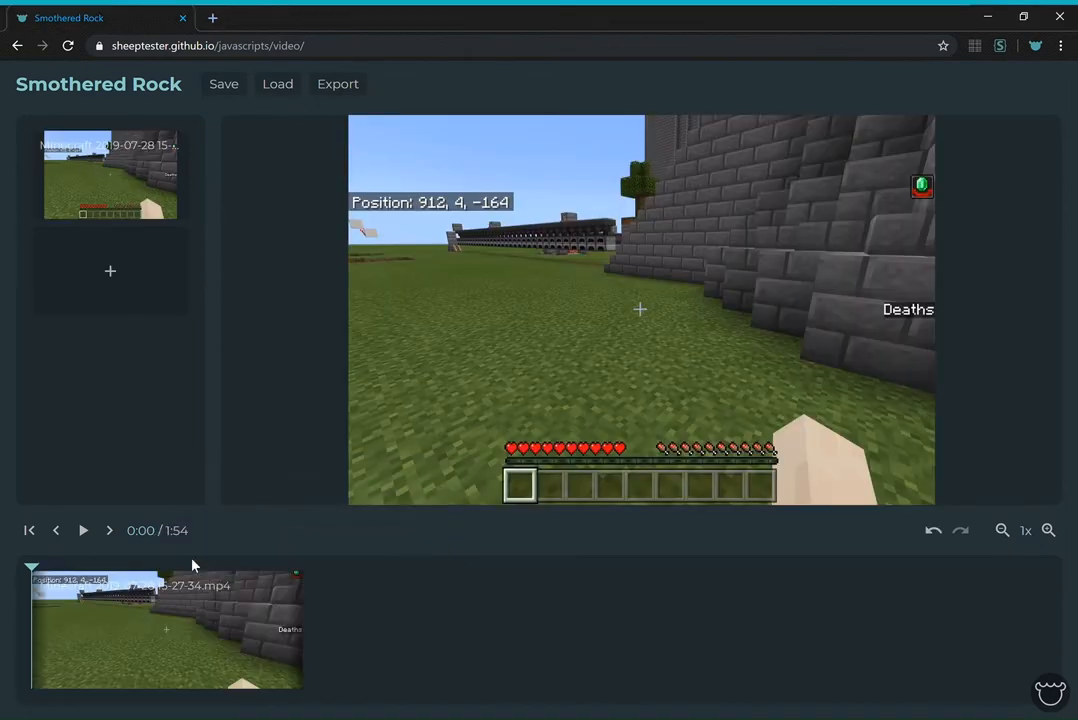
left_click(84, 532)
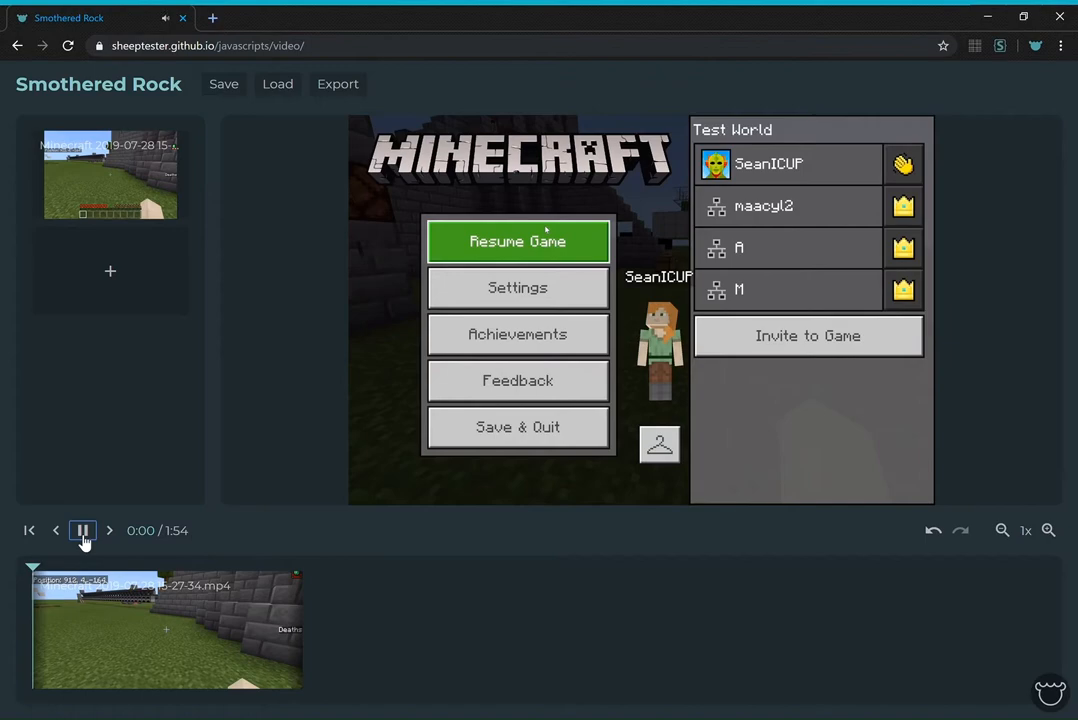
left_click(84, 530)
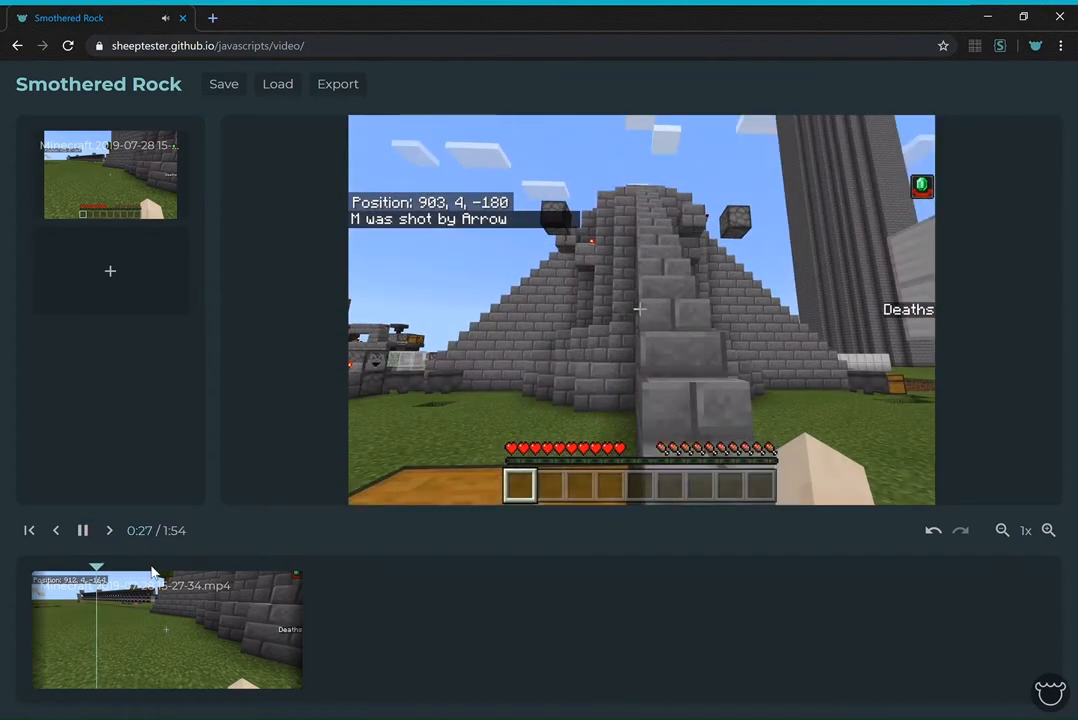
Trim the gameplay clip on the timeline down to the short lava-scene section.
left_click(178, 568)
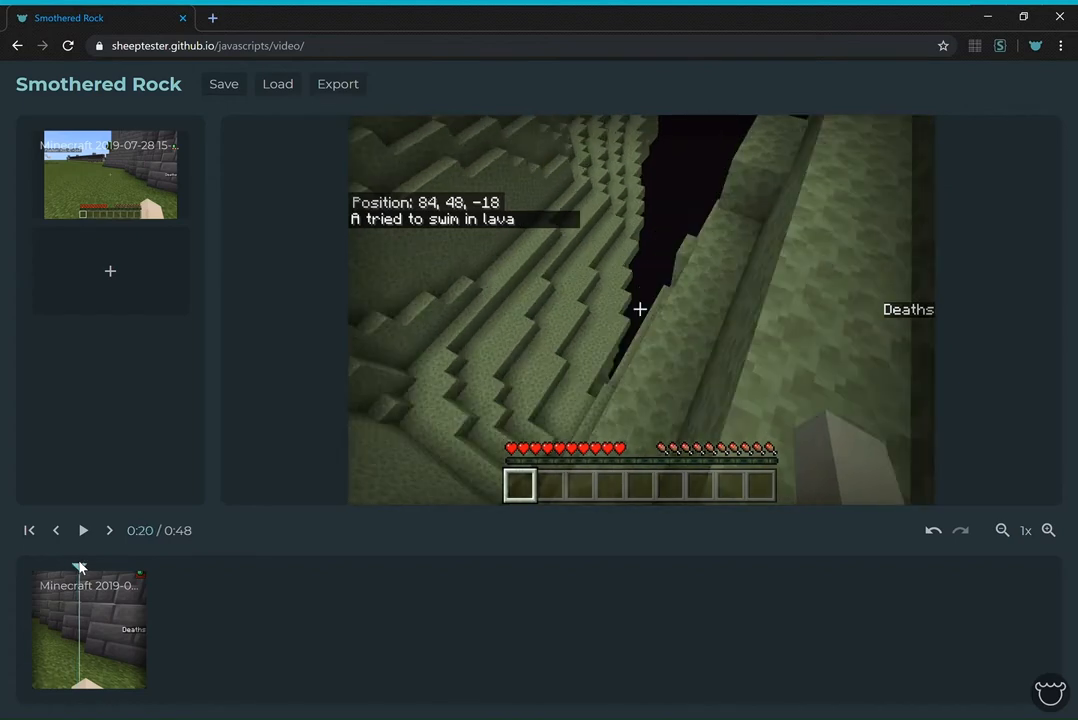
left_click(56, 530)
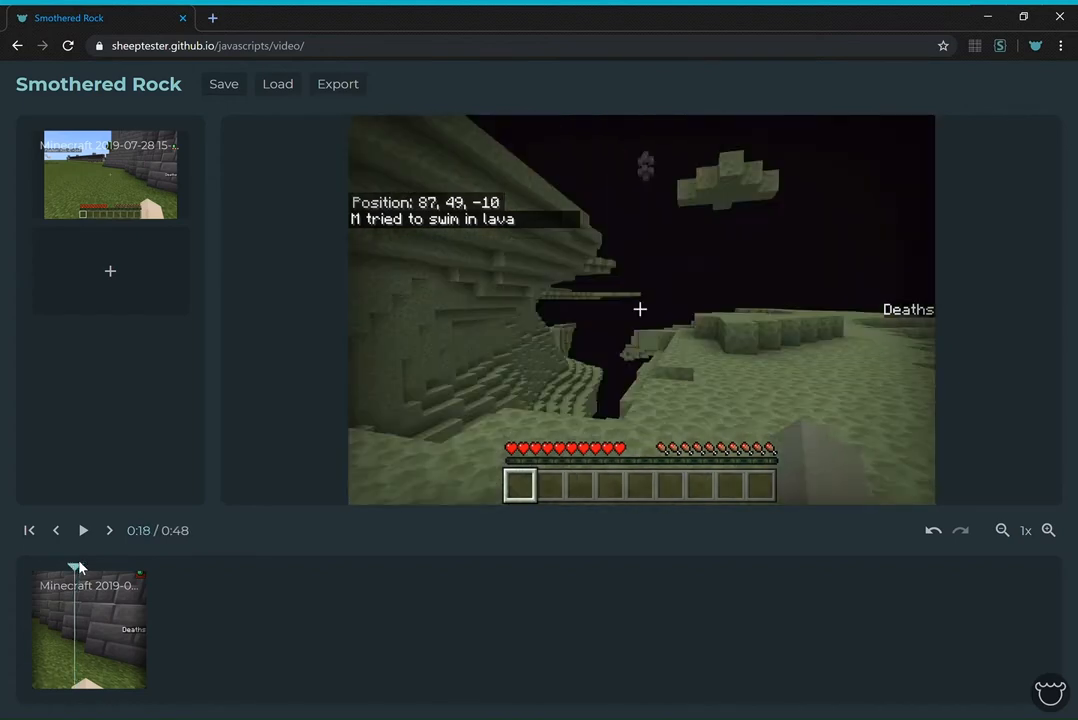
right_click(88, 624)
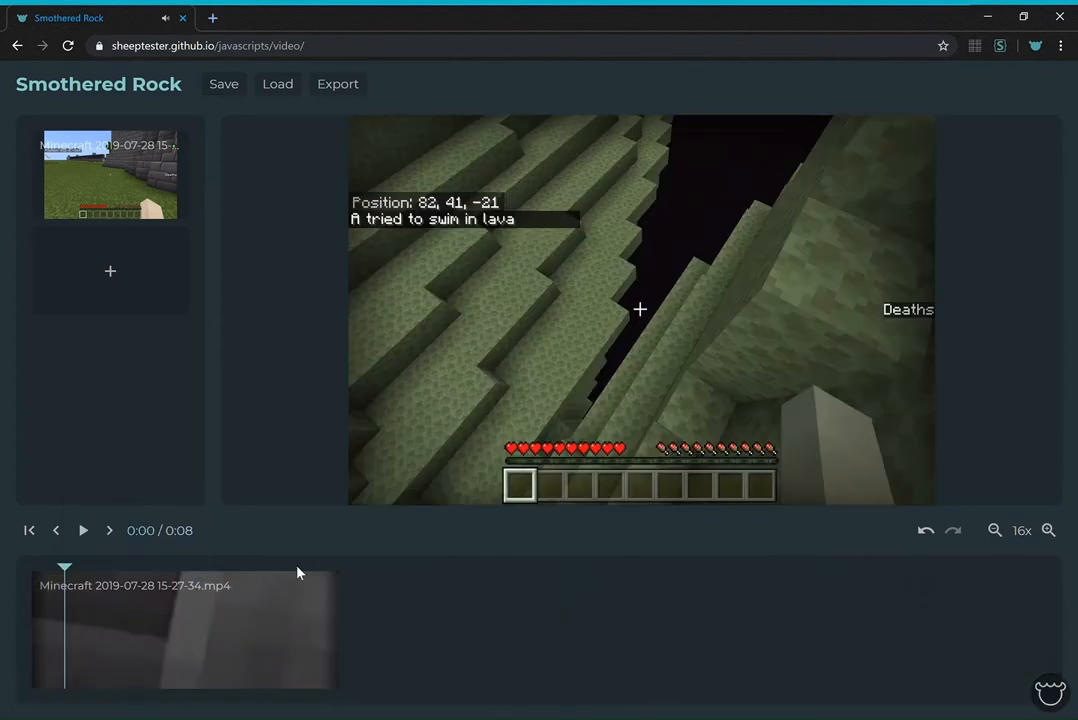
mouse_move(930, 536)
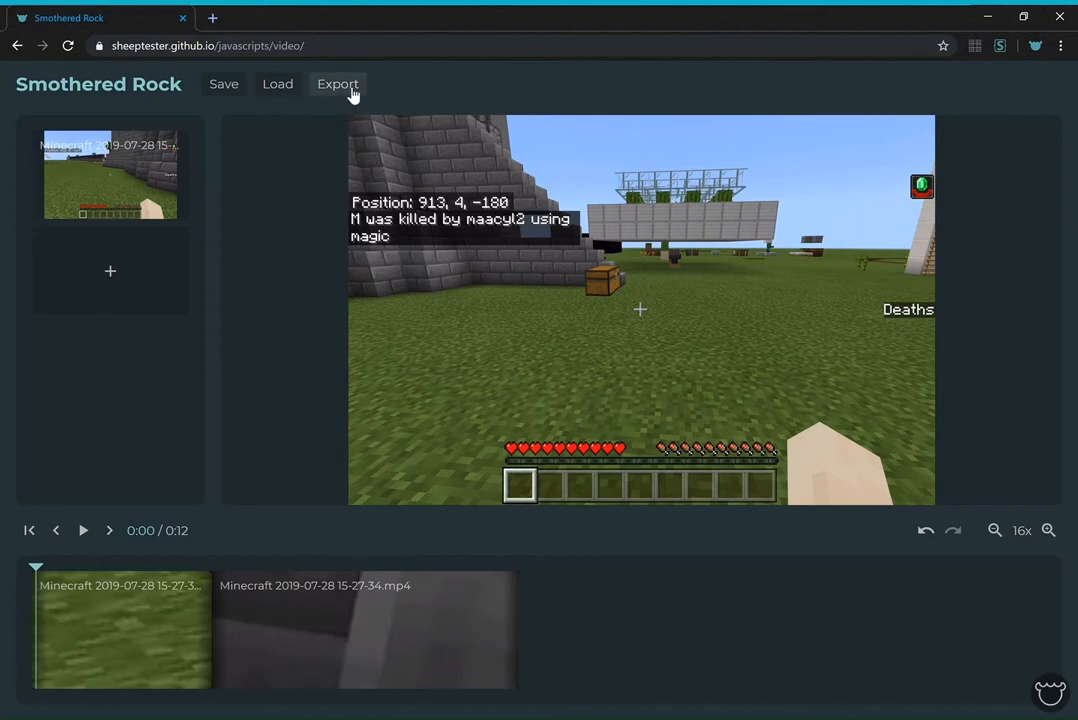
Export the 12-second sequence of two gameplay pieces as a new video.
left_click(84, 530)
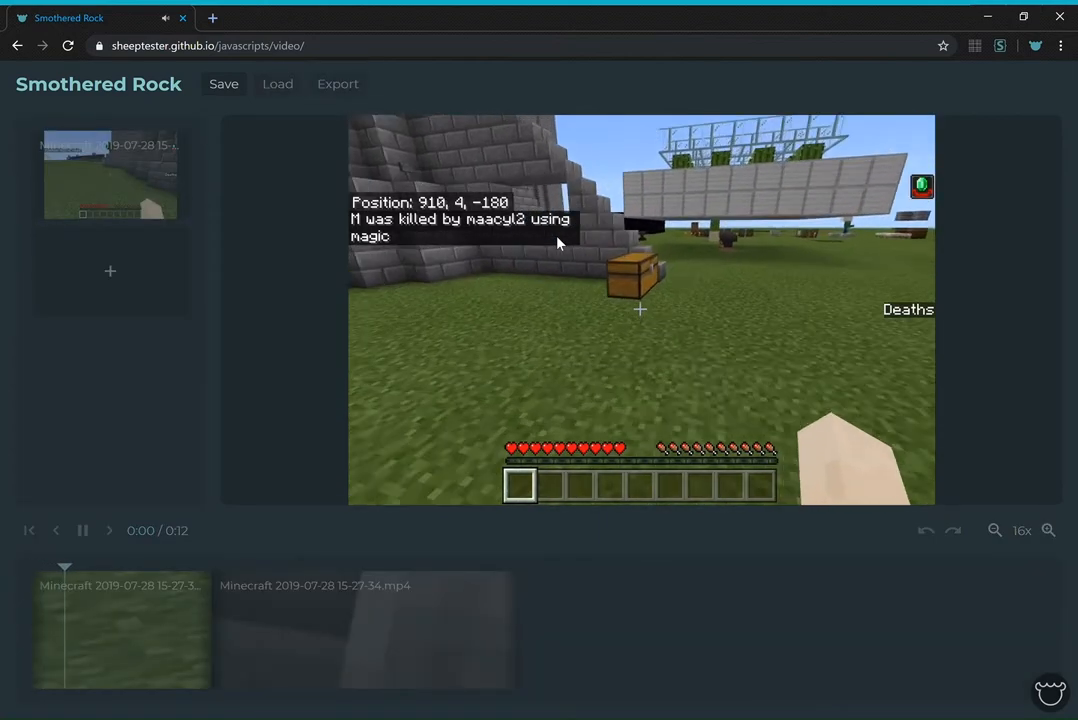